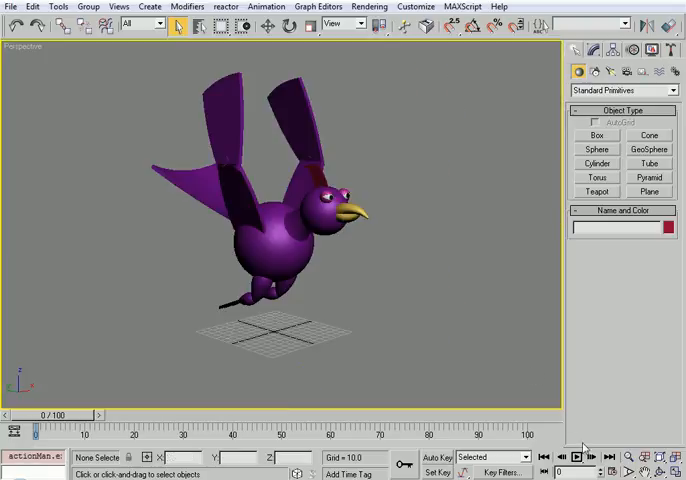
Load the CAT-rigged teal bird scene with its 30-frame timeline, replacing the purple bird
{"action": "left_click", "coordinate": [582, 451]}
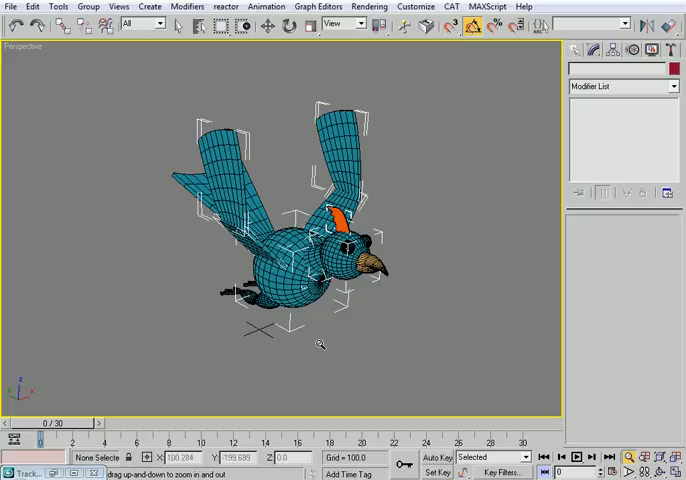
Select all 21 objects of the teal bird's rig to reveal its keyframes
{"action": "left_click", "coordinate": [267, 33]}
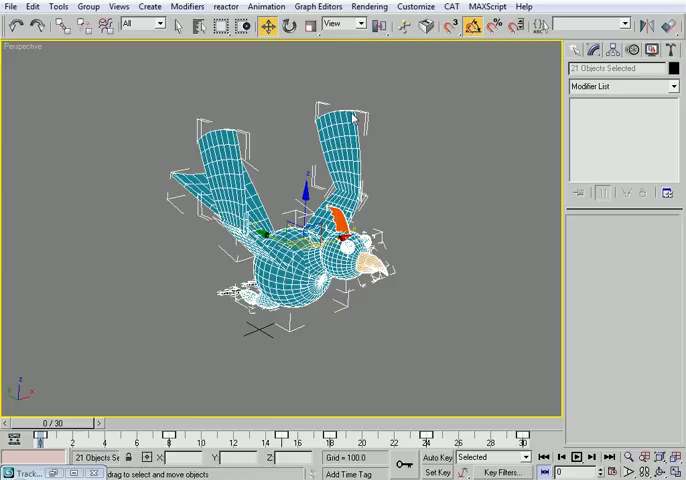
{"action": "mouse_move", "coordinate": [355, 116]}
{"action": "type", "text": "300"}
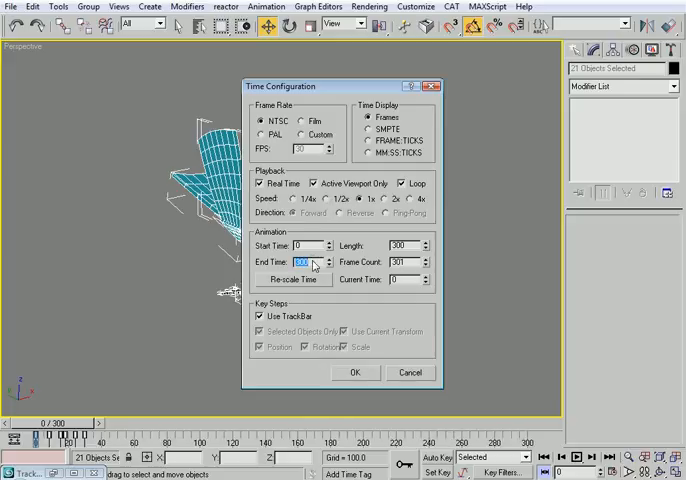
Apply the 300-frame animation length so the bird's keys span the lengthened timeline
{"action": "left_click", "coordinate": [355, 372]}
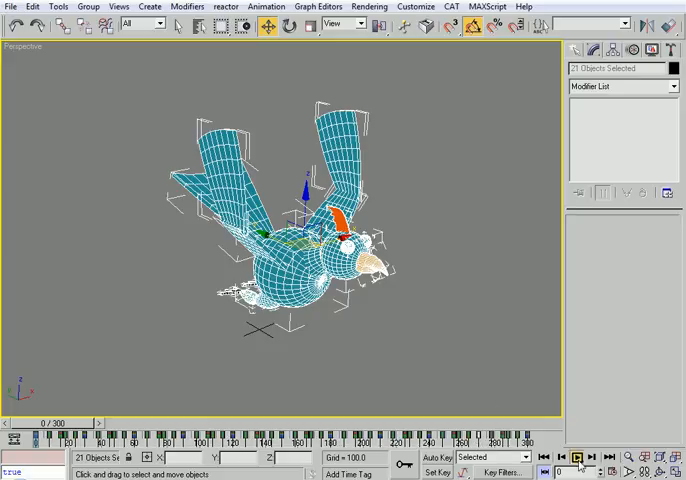
Play back the bird's flapping animation, then stop playback
{"action": "left_click", "coordinate": [575, 454]}
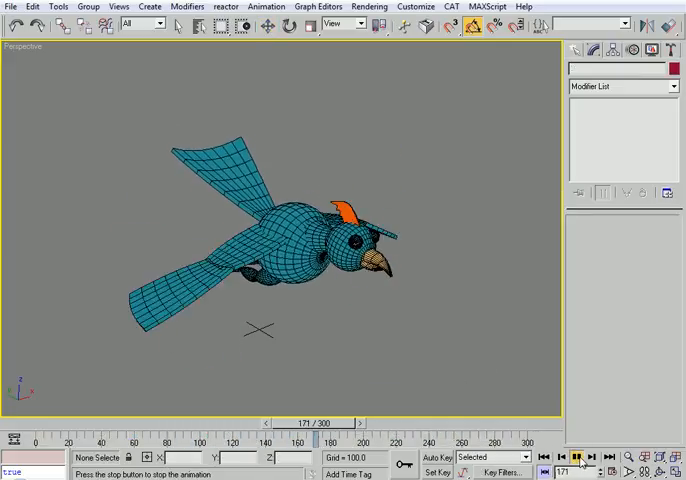
{"action": "left_click", "coordinate": [578, 453]}
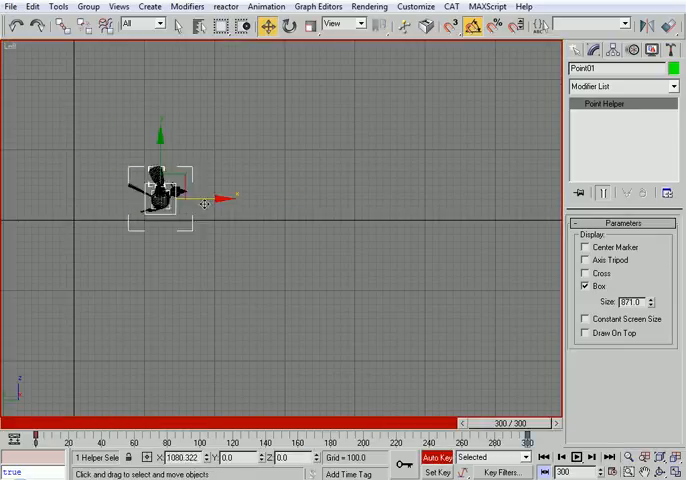
Key Point01 moved far across the Left view at frame 300, then return to frame 0
{"action": "left_click_drag", "start_coordinate": [160, 197], "coordinate": [415, 200]}
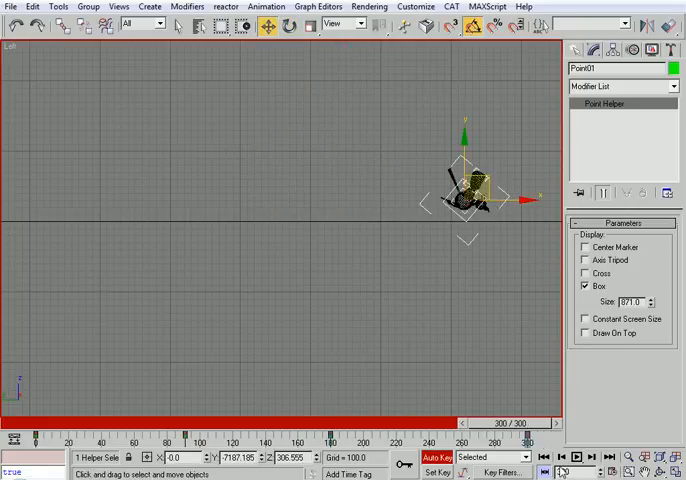
{"action": "left_click", "coordinate": [574, 451]}
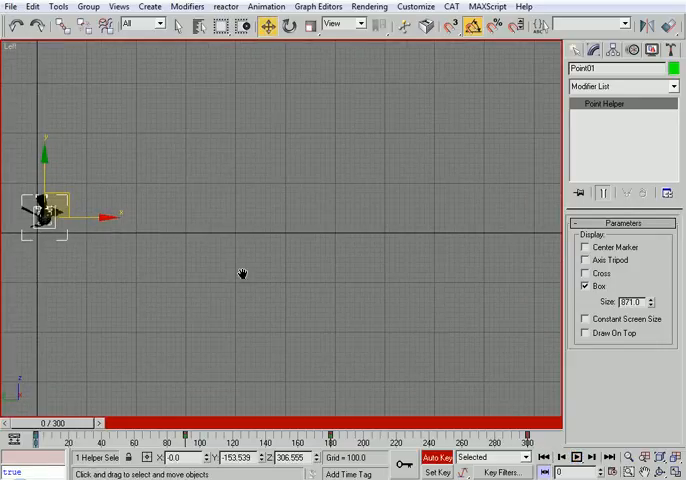
{"action": "mouse_move", "coordinate": [176, 239]}
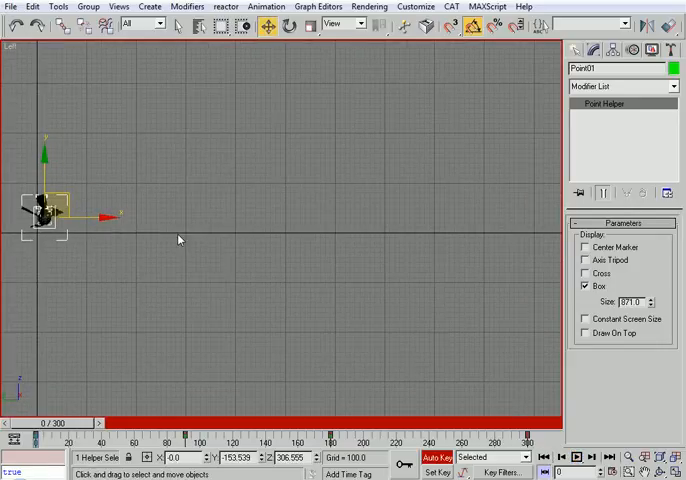
{"action": "mouse_move", "coordinate": [240, 276]}
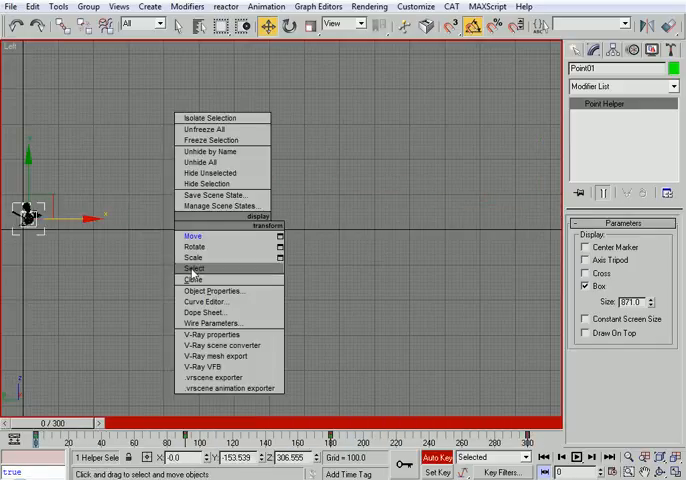
In the Curve Editor, flatten Point01's Z Position curve into a broad, smooth arc
{"action": "left_click", "coordinate": [204, 301]}
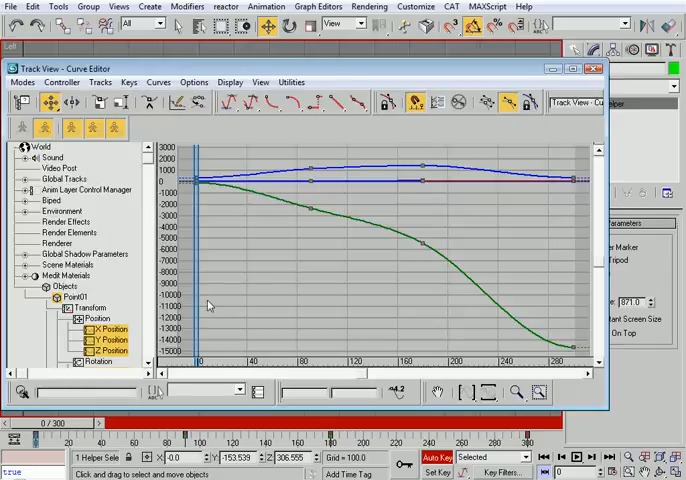
{"action": "left_click", "coordinate": [108, 328]}
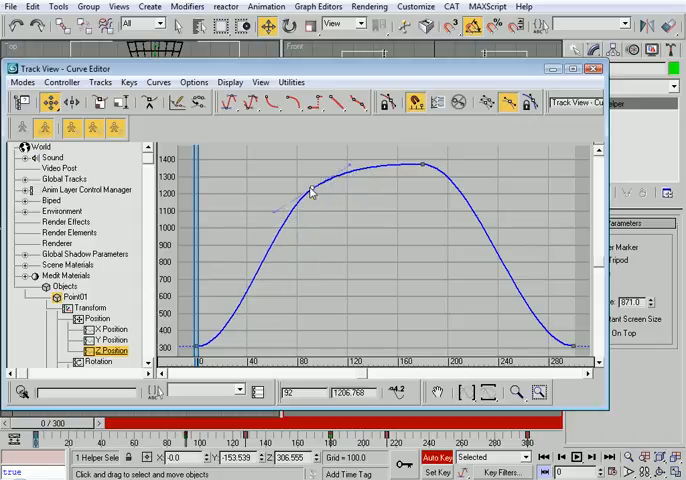
{"action": "left_click_drag", "start_coordinate": [310, 190], "coordinate": [450, 195]}
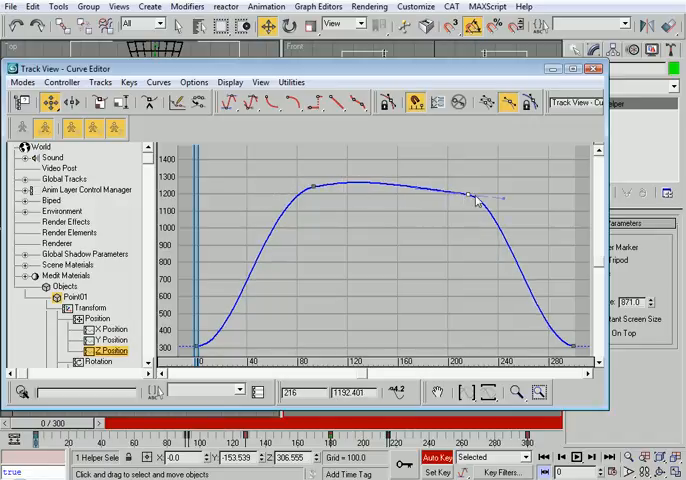
{"action": "left_click_drag", "start_coordinate": [472, 197], "coordinate": [498, 210]}
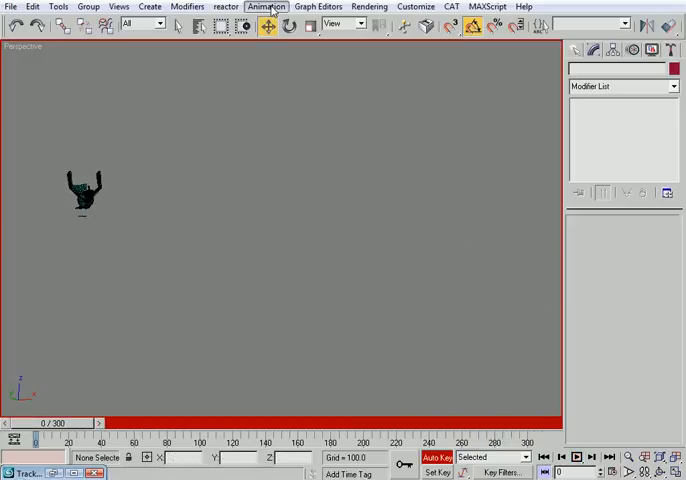
Render a 320×240 AVI Make Preview of the Perspective view over frames 0–300
{"action": "left_click", "coordinate": [264, 6]}
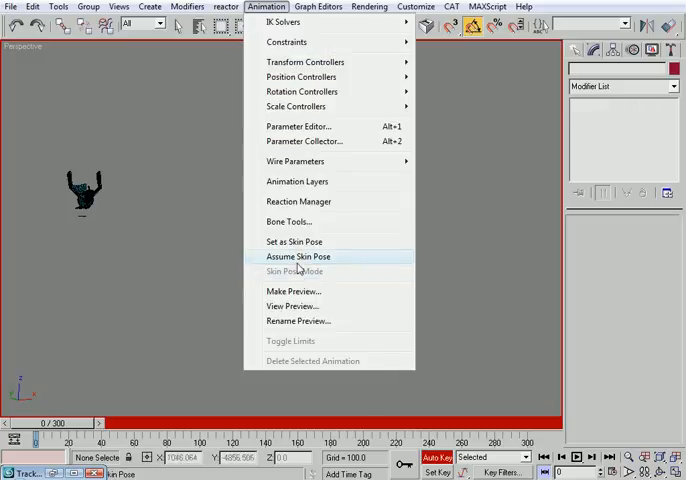
{"action": "left_click", "coordinate": [293, 291]}
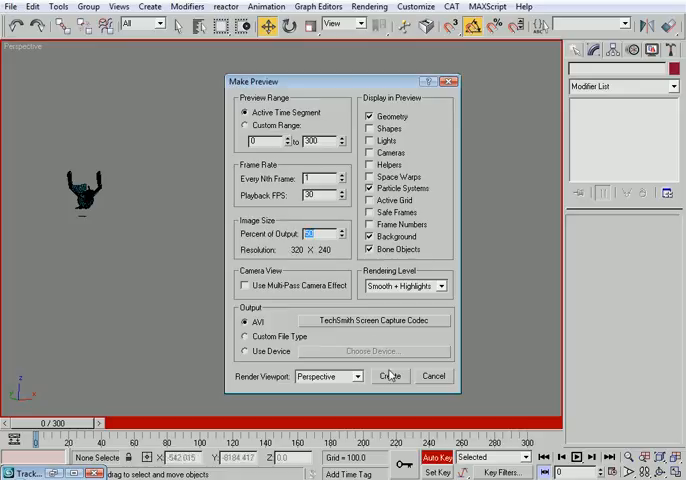
{"action": "left_click", "coordinate": [395, 376]}
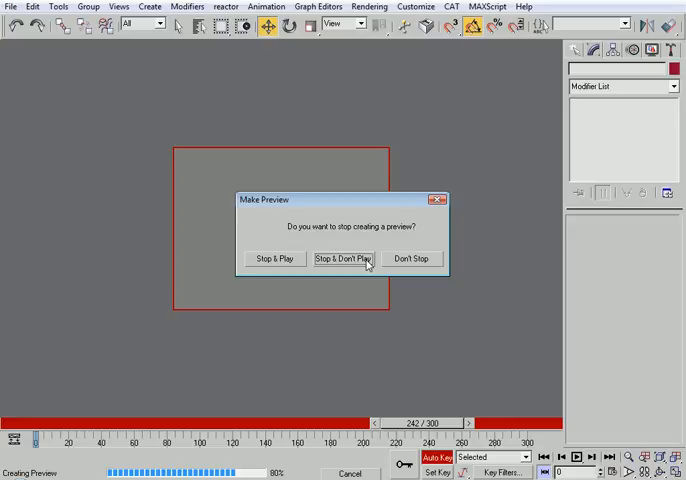
Stop the preview without playing it, then scrub to about frames 225 and 149
{"action": "left_click", "coordinate": [344, 258]}
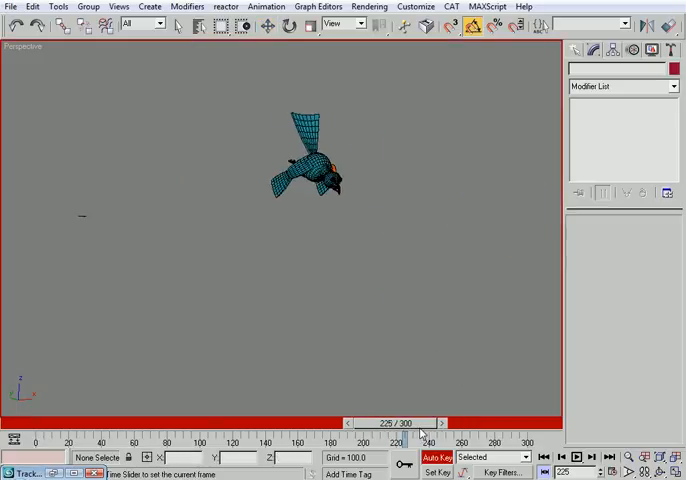
{"action": "left_click_drag", "start_coordinate": [410, 435], "coordinate": [305, 435]}
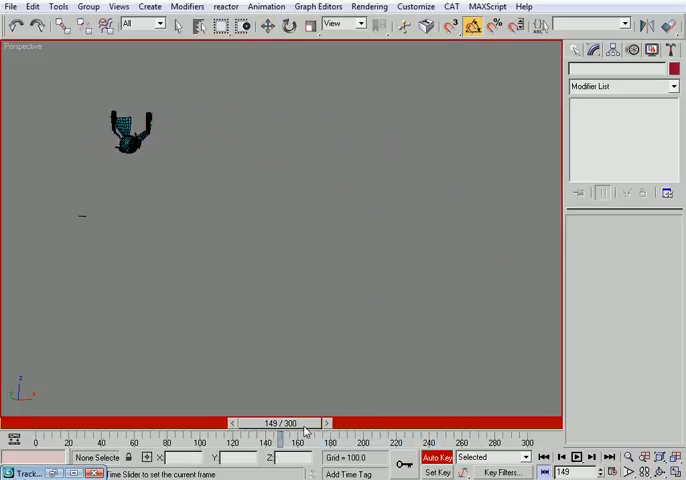
{"action": "left_click_drag", "start_coordinate": [300, 422], "coordinate": [115, 422]}
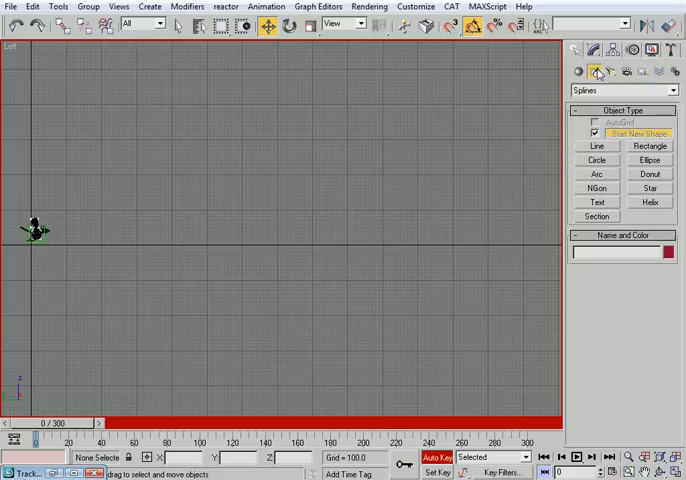
Draw the wavy Line03 spline in the Left view, starting at the bird
{"action": "left_click", "coordinate": [593, 146]}
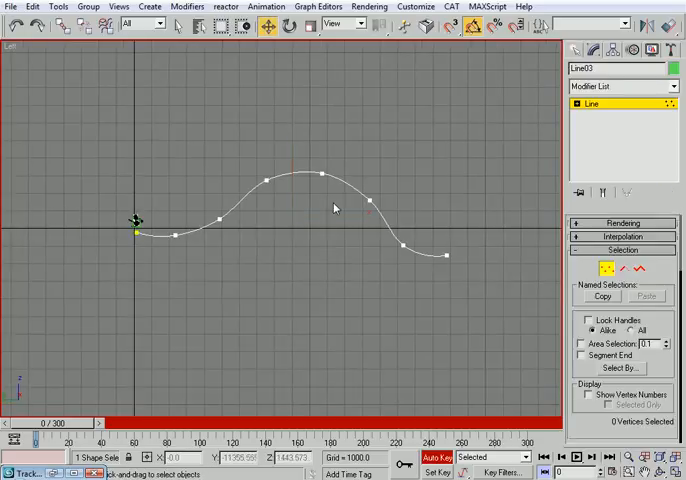
{"action": "left_click", "coordinate": [362, 210]}
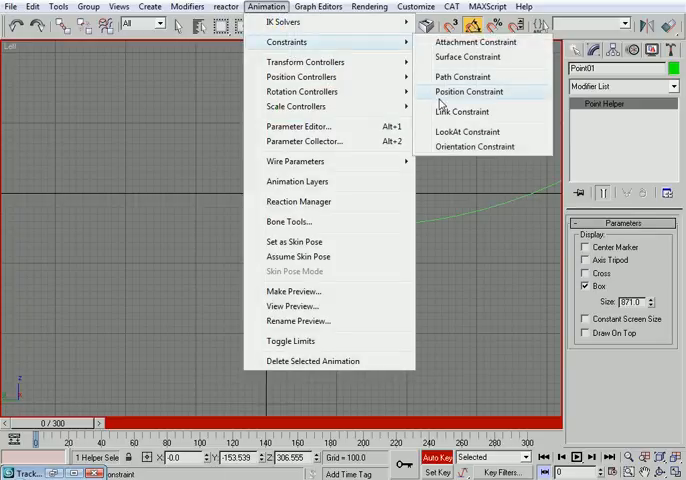
Bind Point01 to the Line03 path with a Path Constraint, Follow on
{"action": "left_click", "coordinate": [468, 91]}
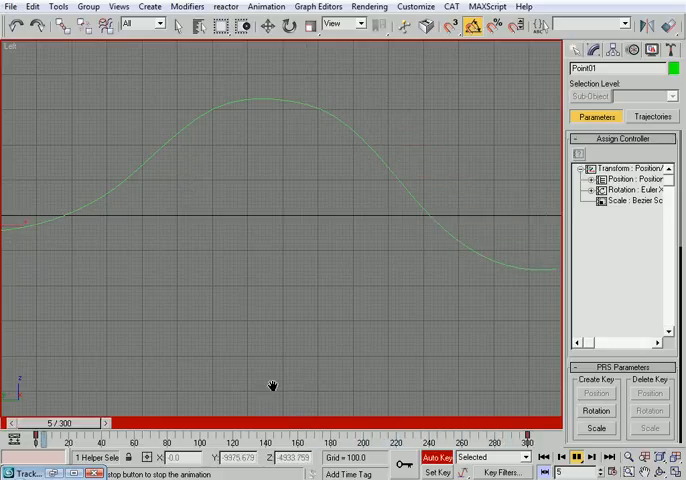
{"action": "left_click_drag", "start_coordinate": [55, 421], "coordinate": [110, 421]}
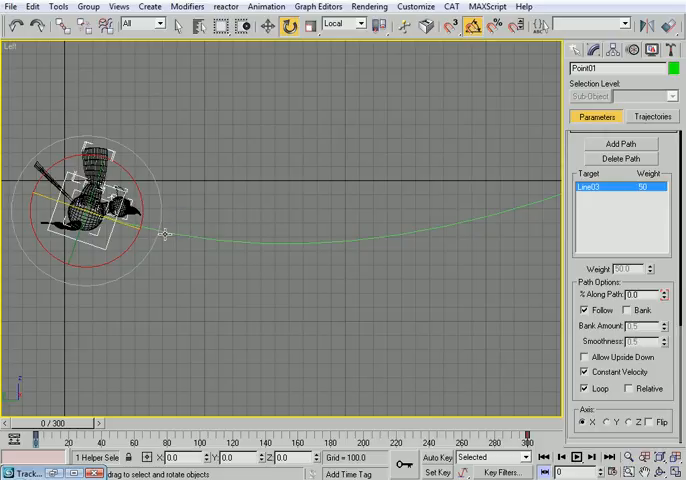
{"action": "mouse_move", "coordinate": [165, 234]}
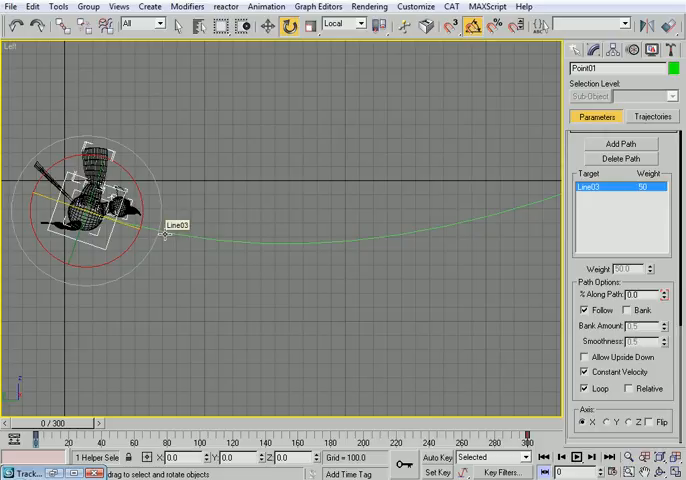
Attach Point01 to Line03 as its path with Follow enabled
{"action": "left_click", "coordinate": [345, 28]}
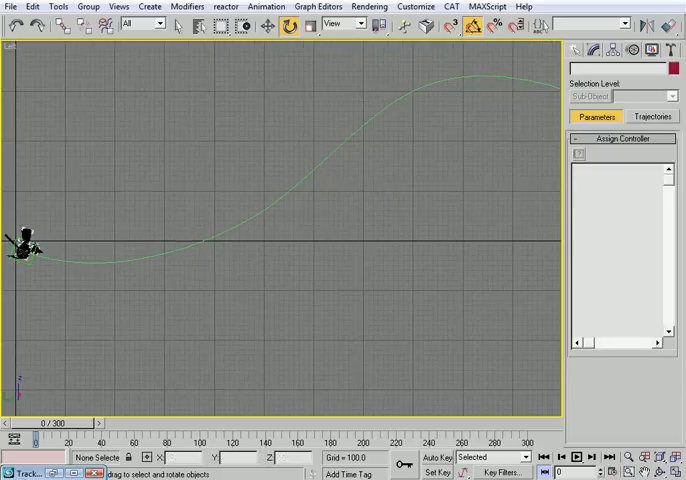
Play back the animation to watch the bird flap along its curved path to frame 247
{"action": "left_click", "coordinate": [572, 454]}
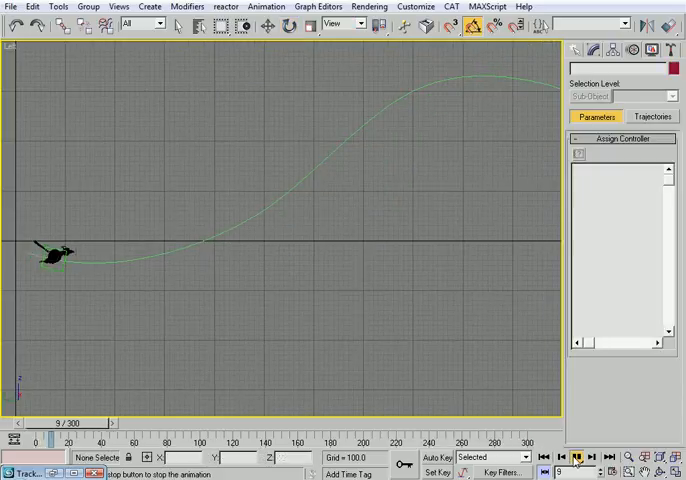
{"action": "left_click", "coordinate": [577, 450]}
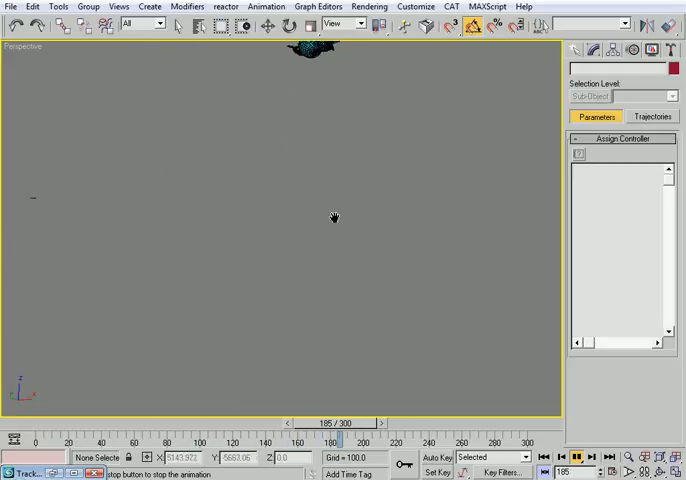
{"action": "left_click", "coordinate": [577, 451]}
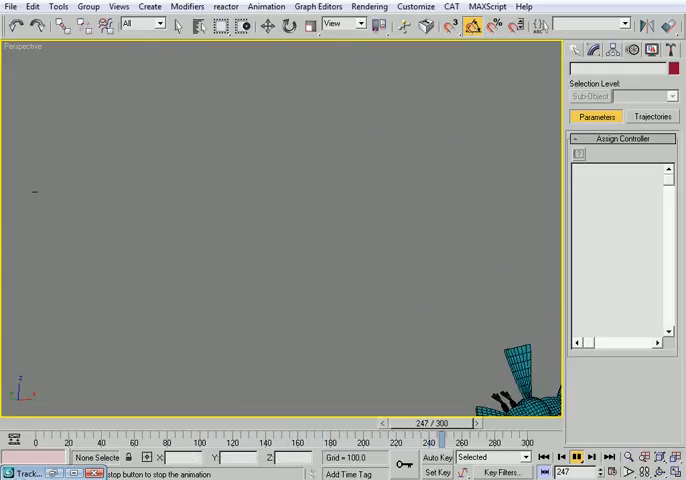